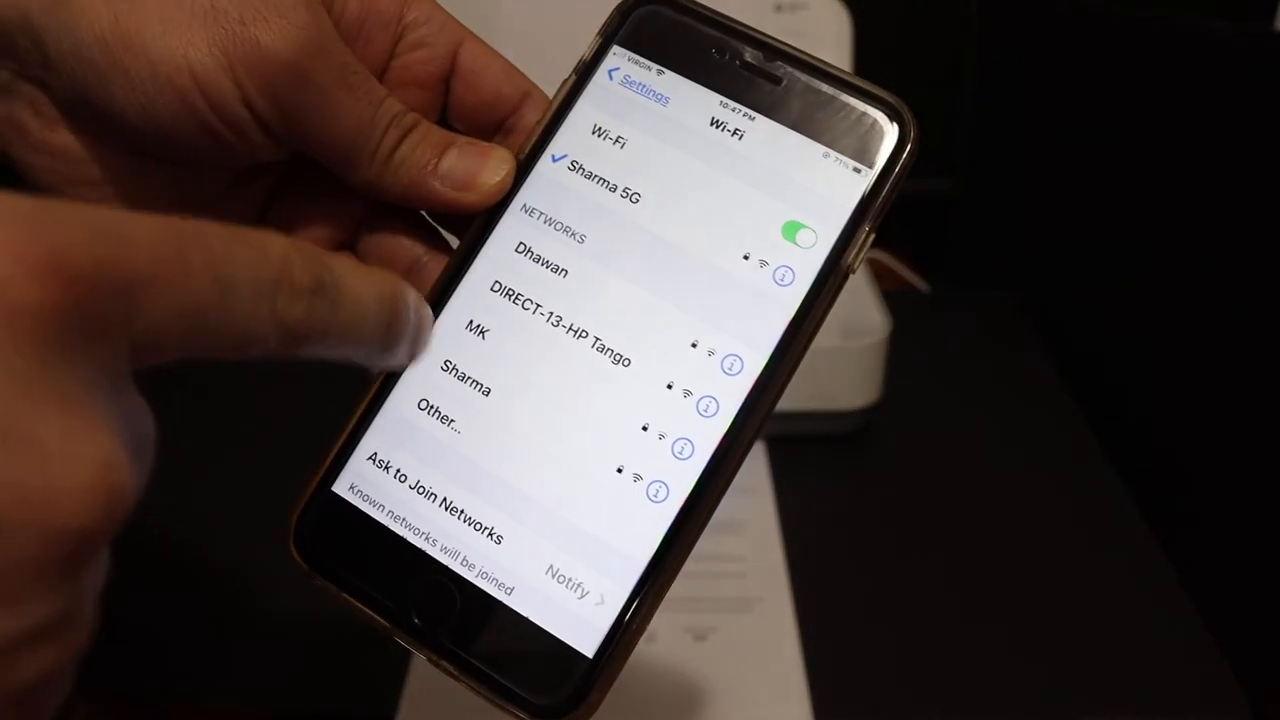
Leave Settings and list the stored PDFs via Print Documents > HP Smart Files
click(556, 324)
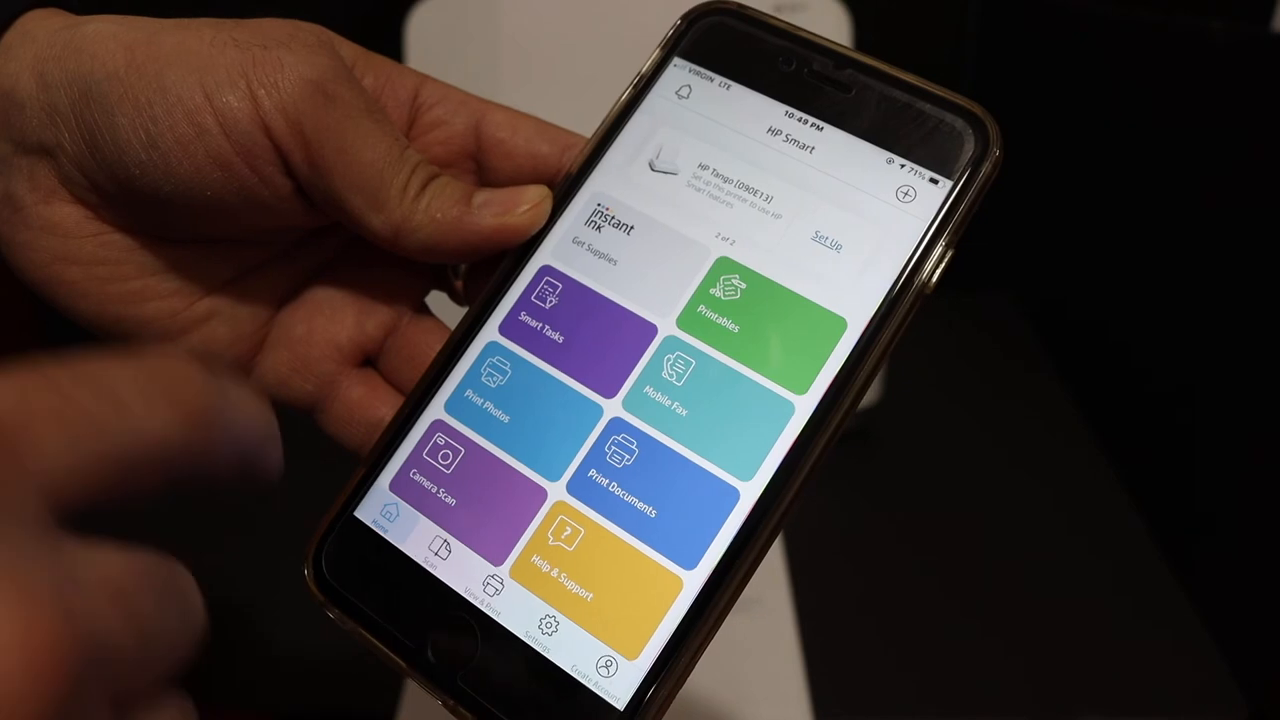
click(490, 590)
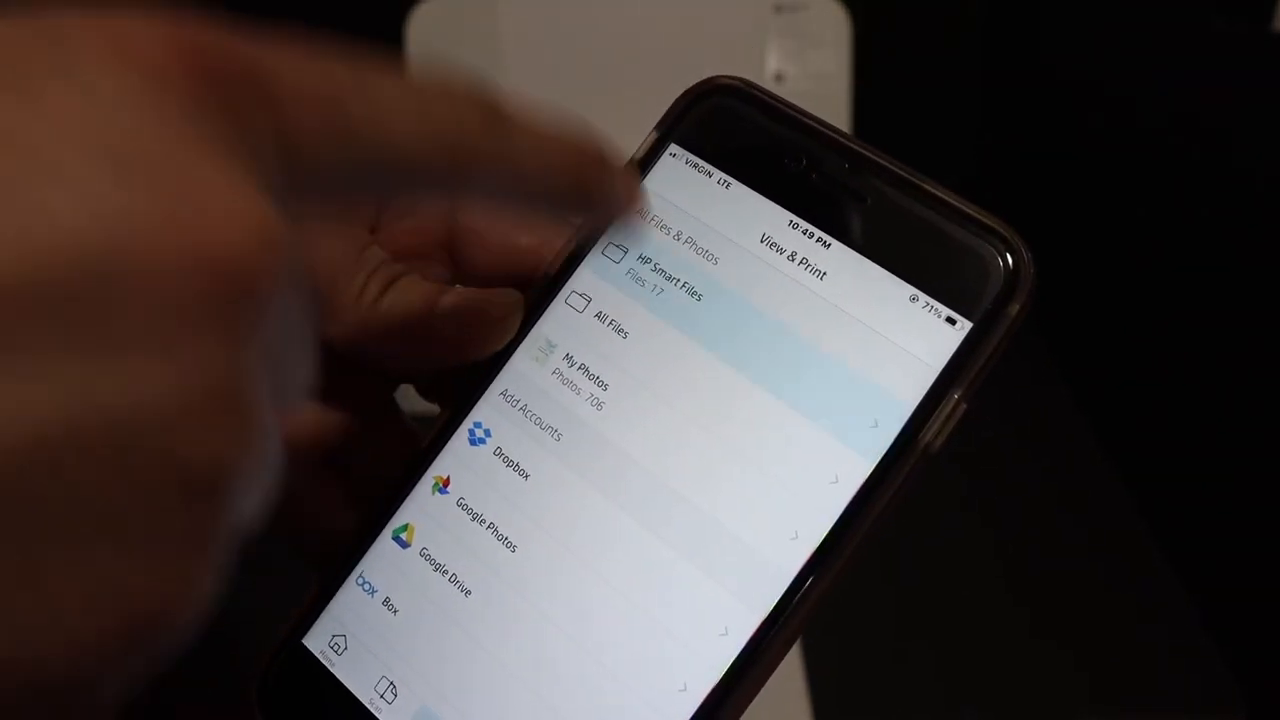
click(660, 270)
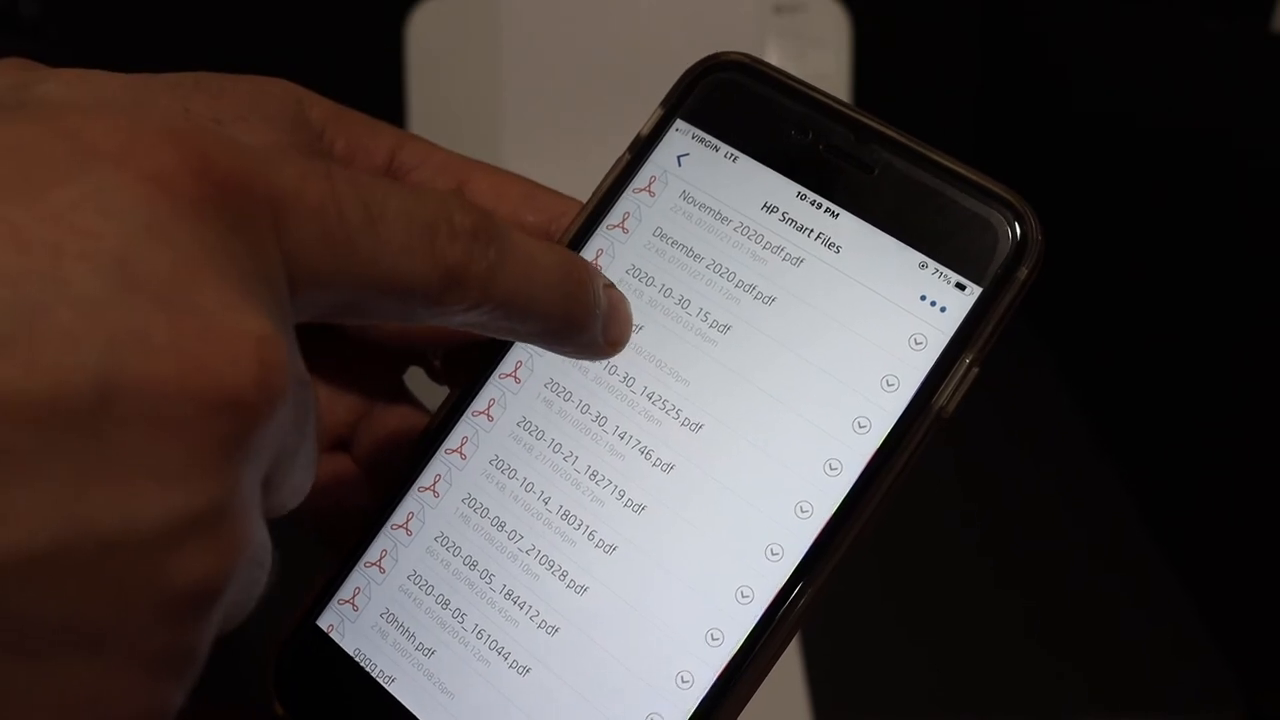
Preview the COPY PRINT SCAN PDF and print it on the HP Tango printer
click(640, 320)
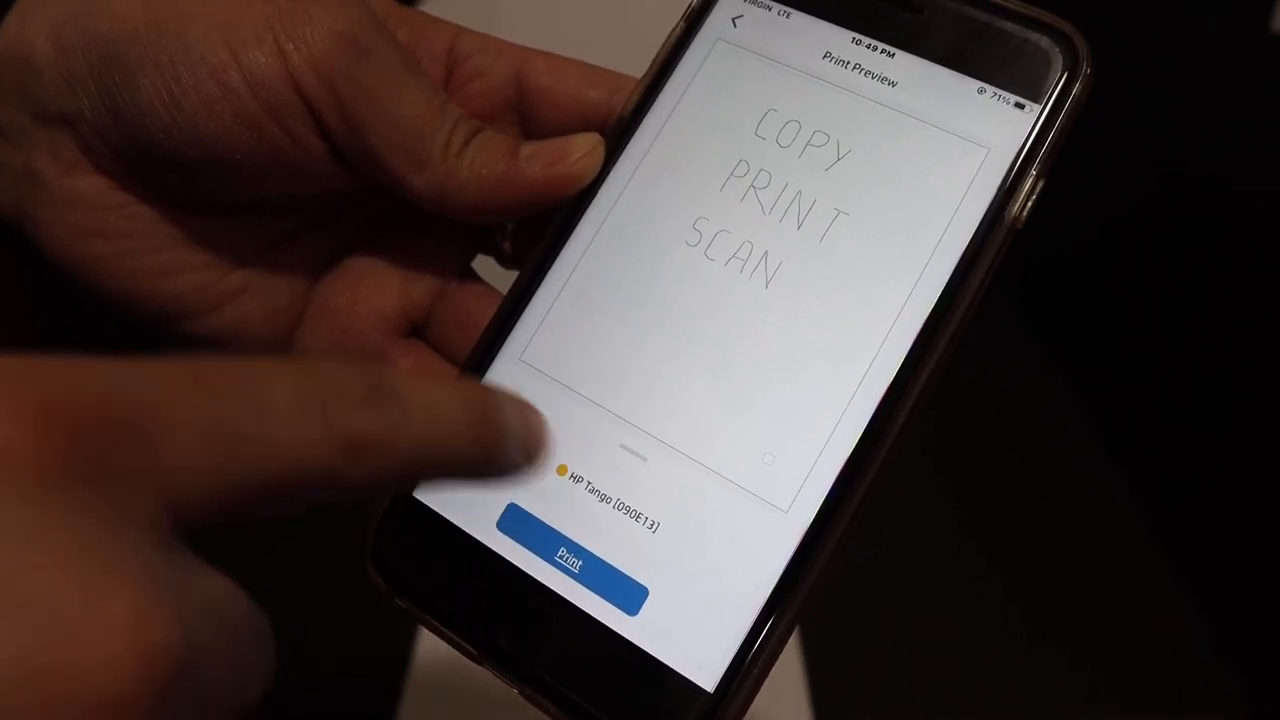
click(570, 550)
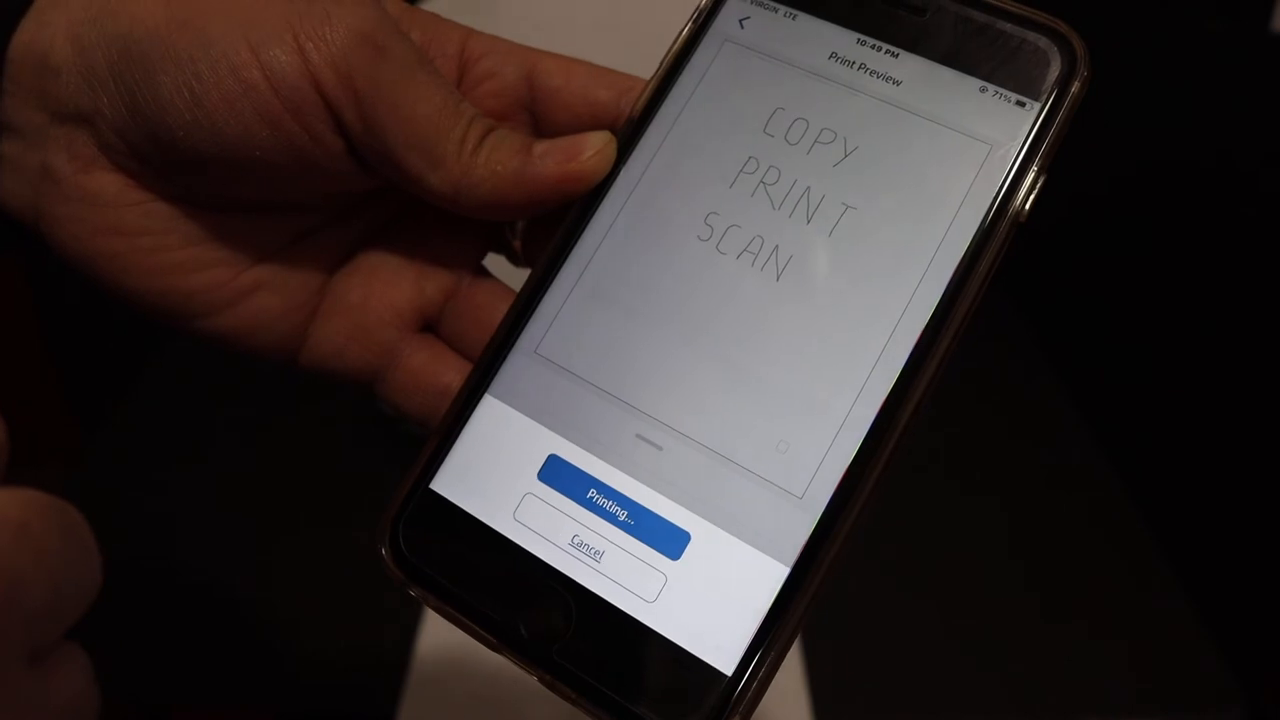